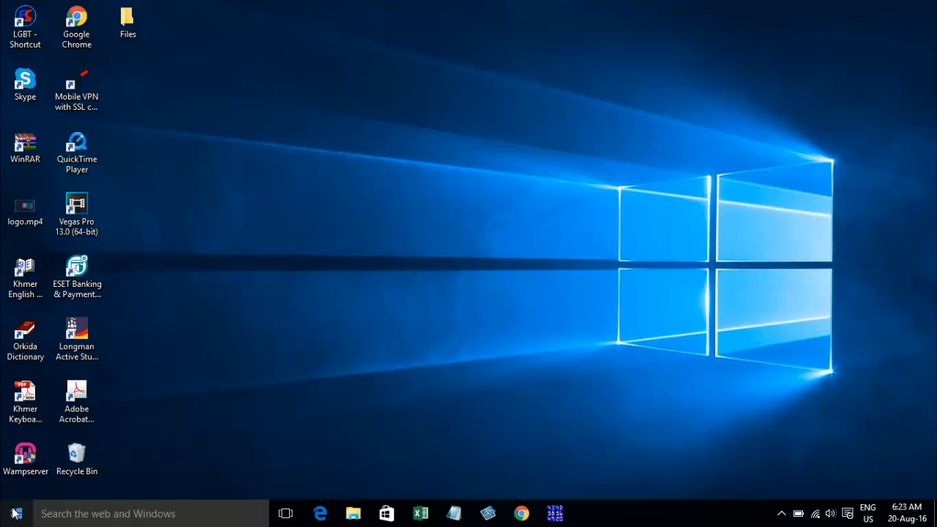
- Launch Windows PowerShell from the Start menu's All apps list under the W section
click(14, 516)
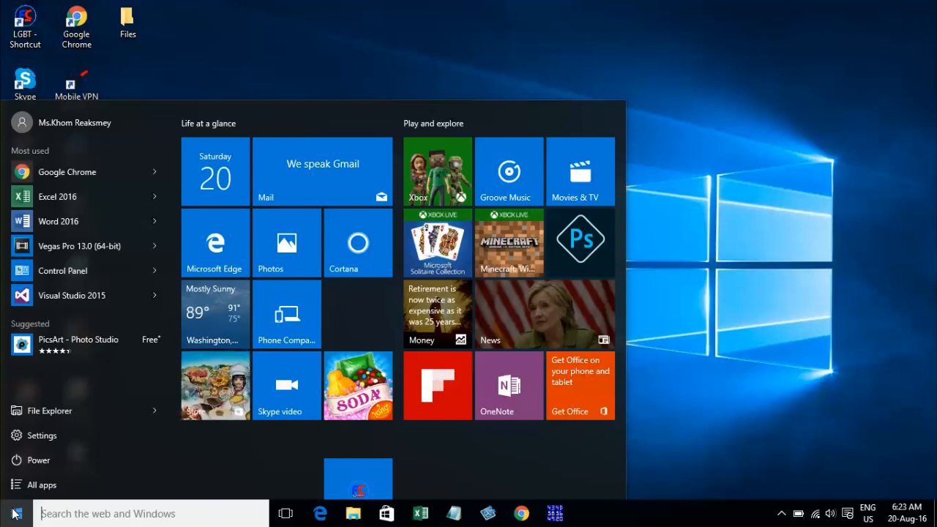
mouse_move(64, 486)
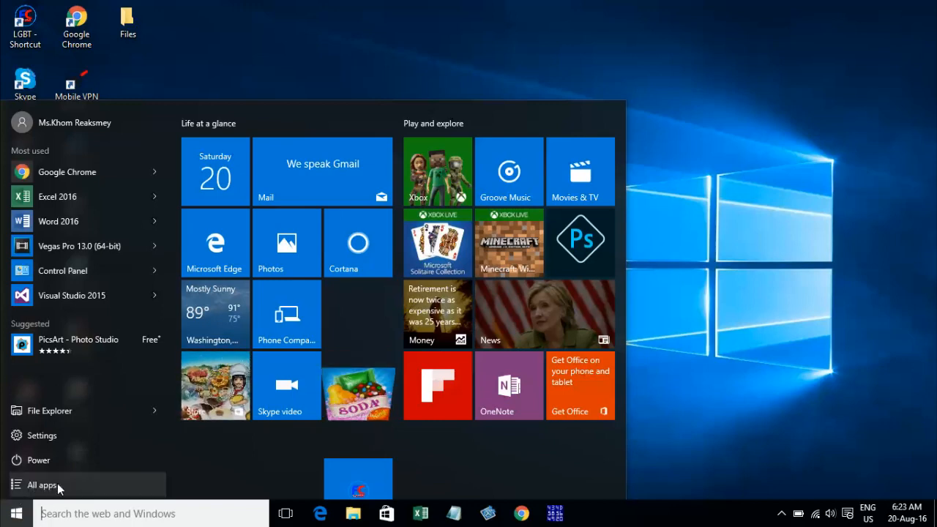
click(41, 486)
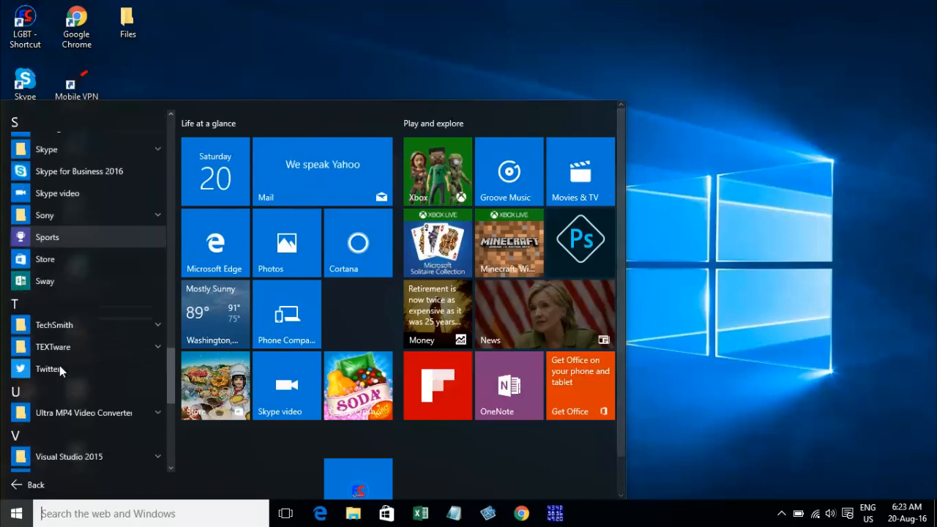
scroll(down, 3)
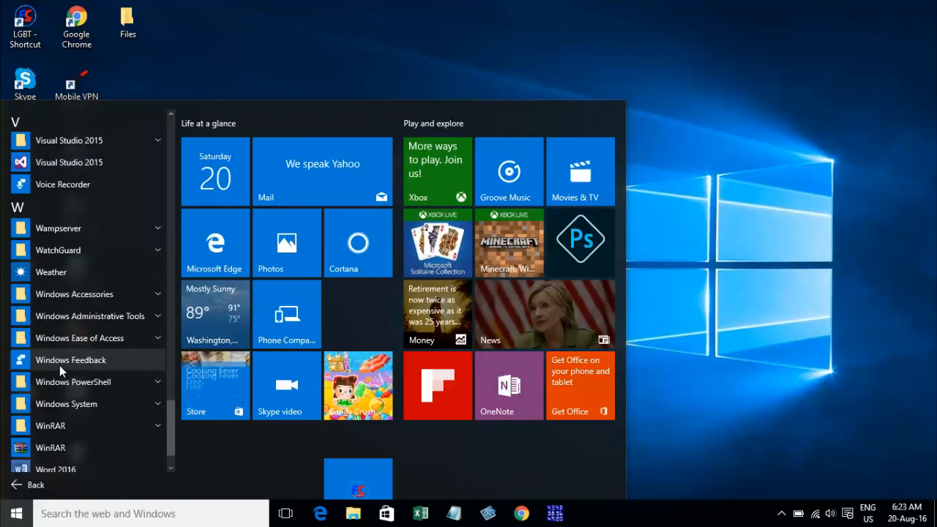
scroll(down, 3)
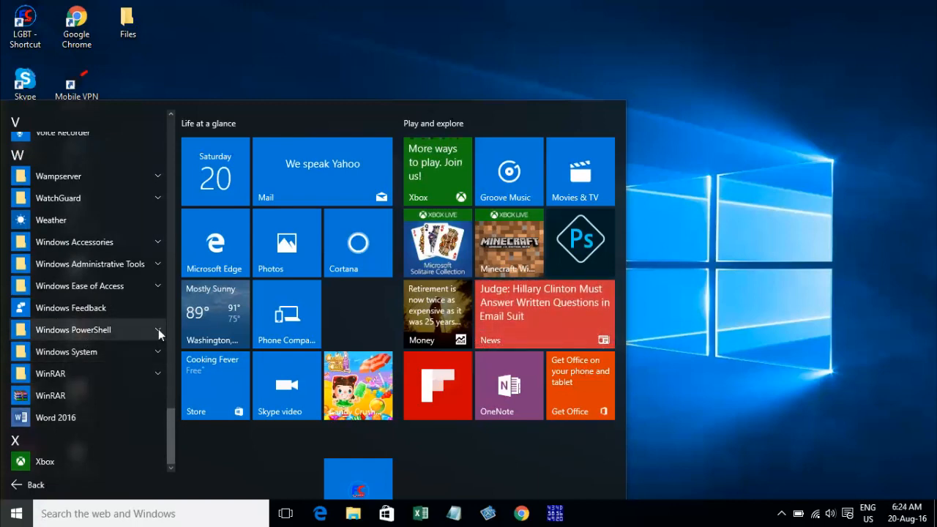
click(73, 330)
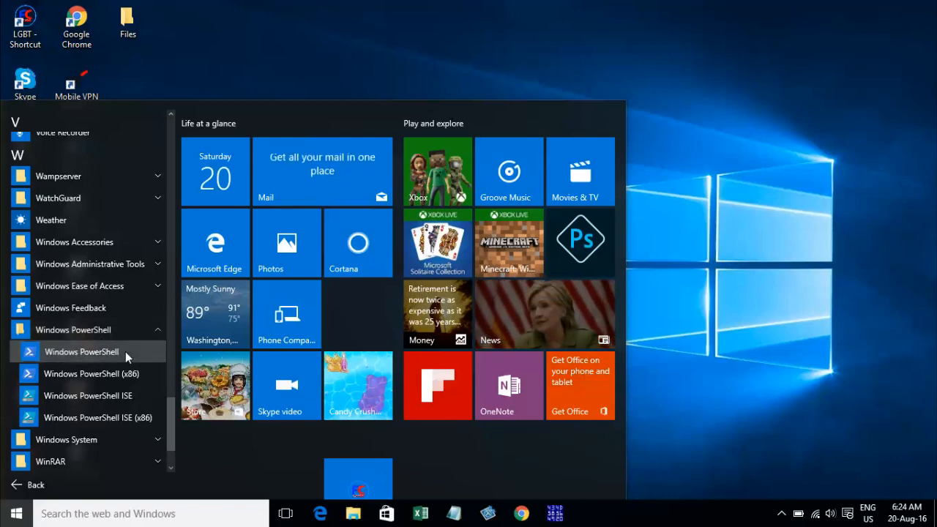
click(82, 352)
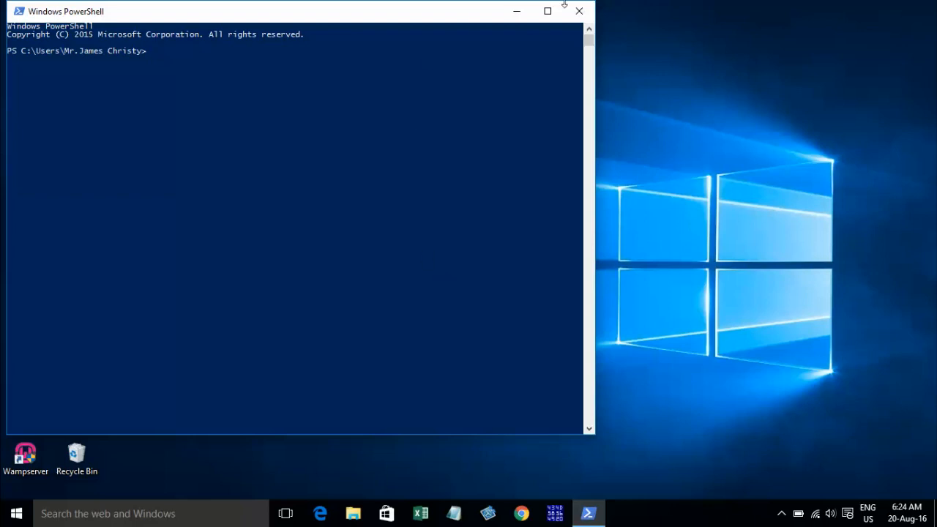
mouse_move(578, 11)
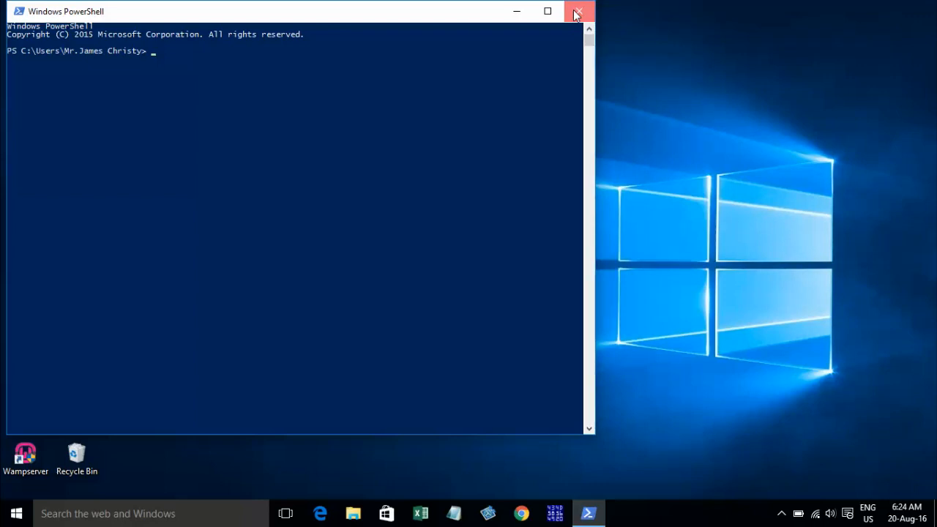
- Close the PowerShell window with its title-bar X button
click(578, 12)
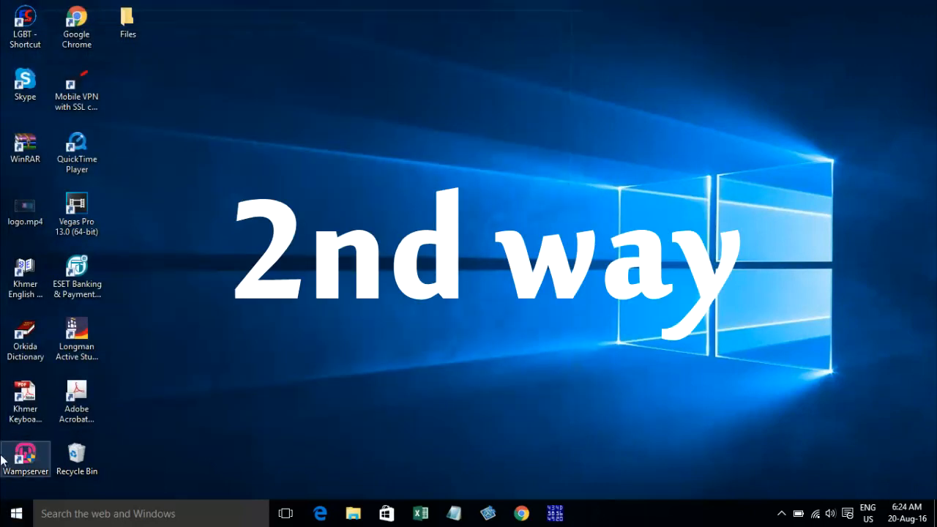
mouse_move(46, 495)
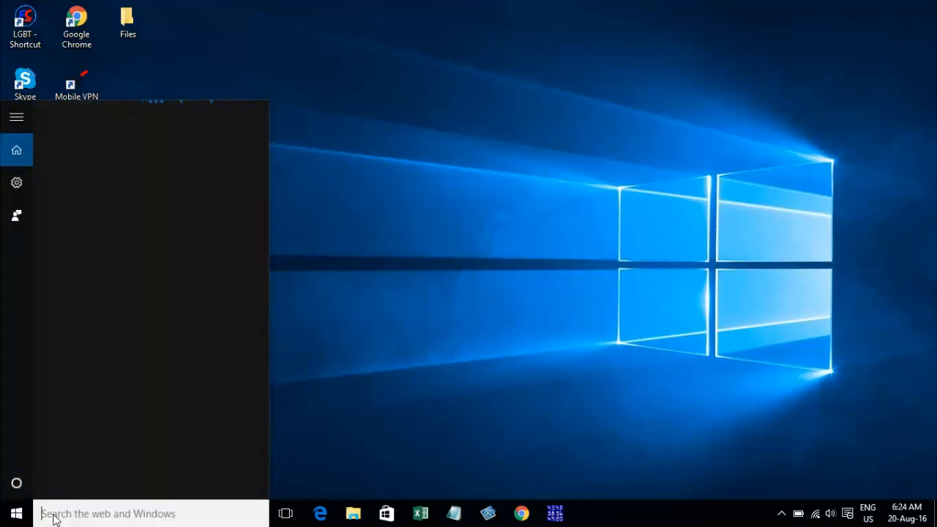
- Search the taskbar for 'powershell' and launch the Windows PowerShell best match
click(109, 514)
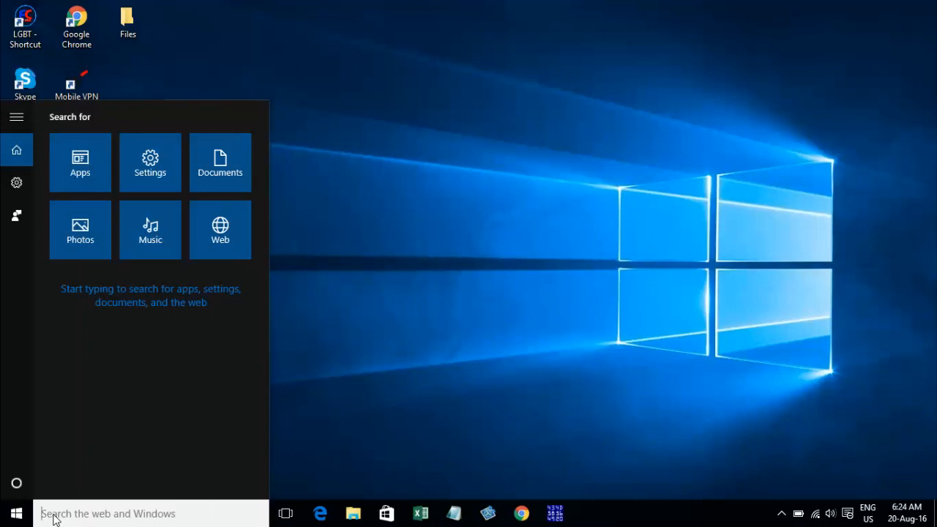
text(Powershell)
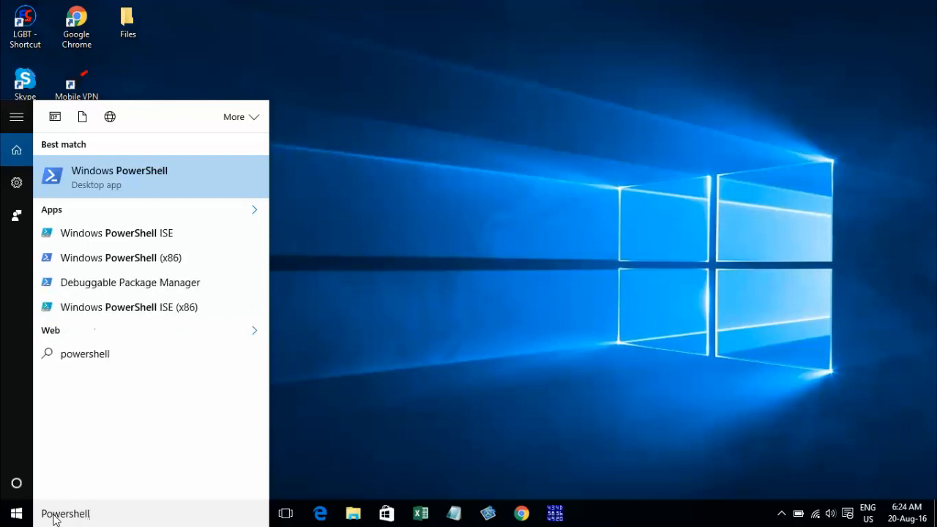
mouse_move(100, 185)
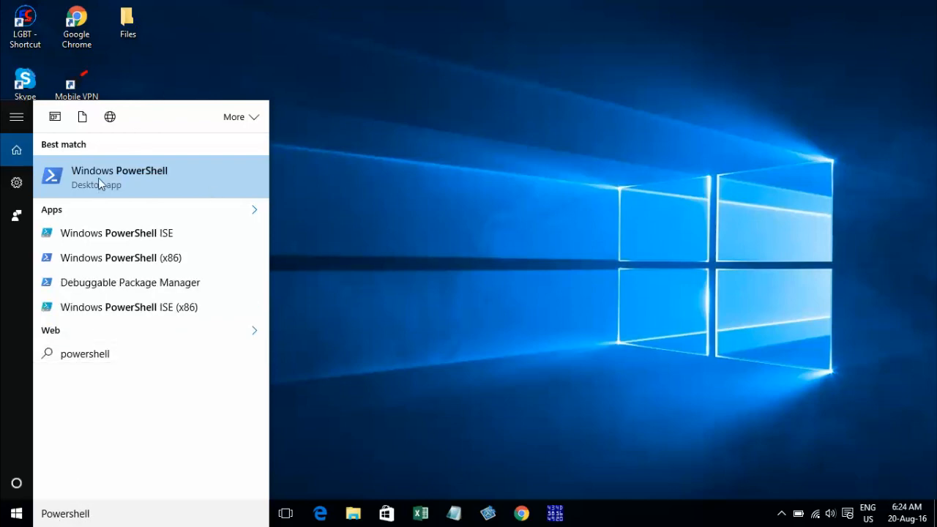
click(120, 175)
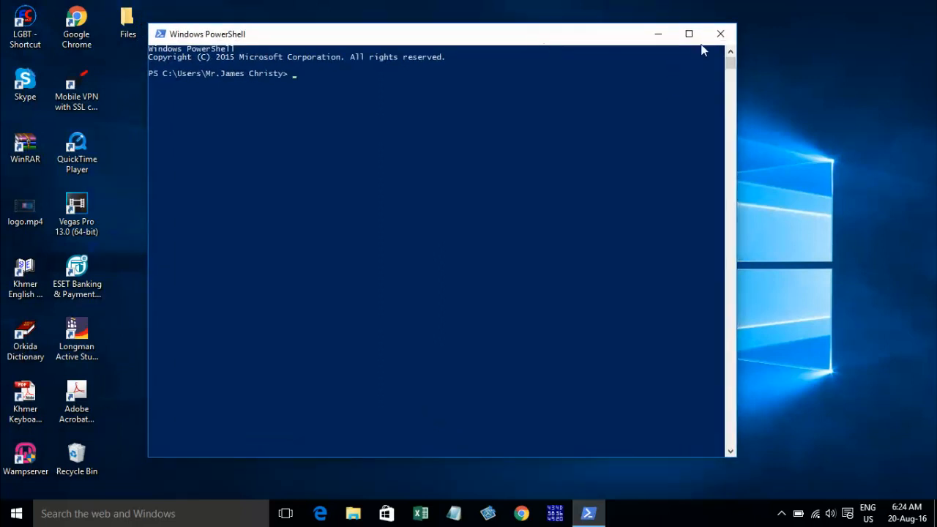
- Close the search-launched PowerShell window with its X button
click(721, 34)
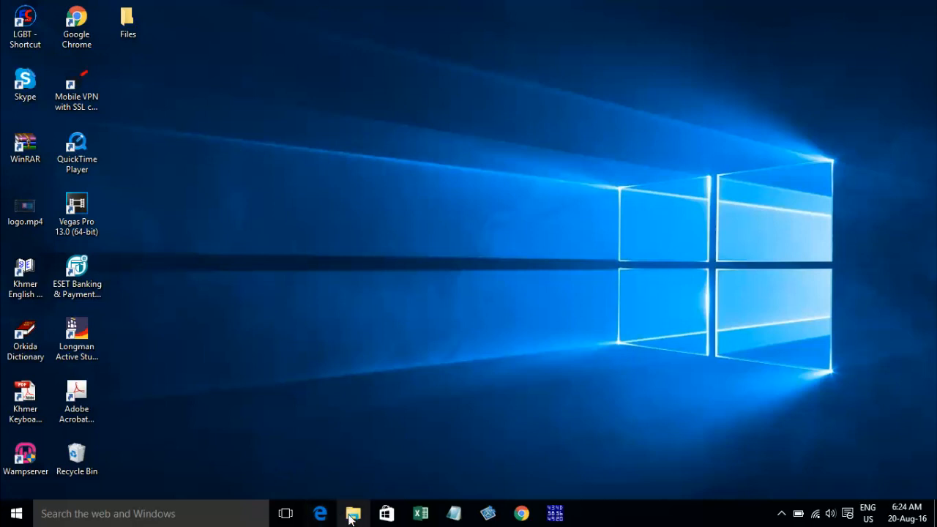
mouse_move(353, 514)
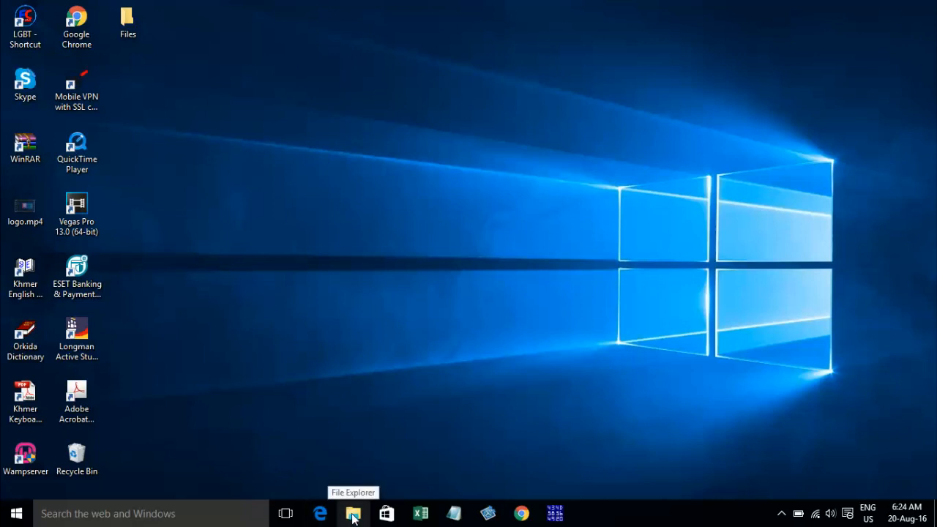
click(335, 514)
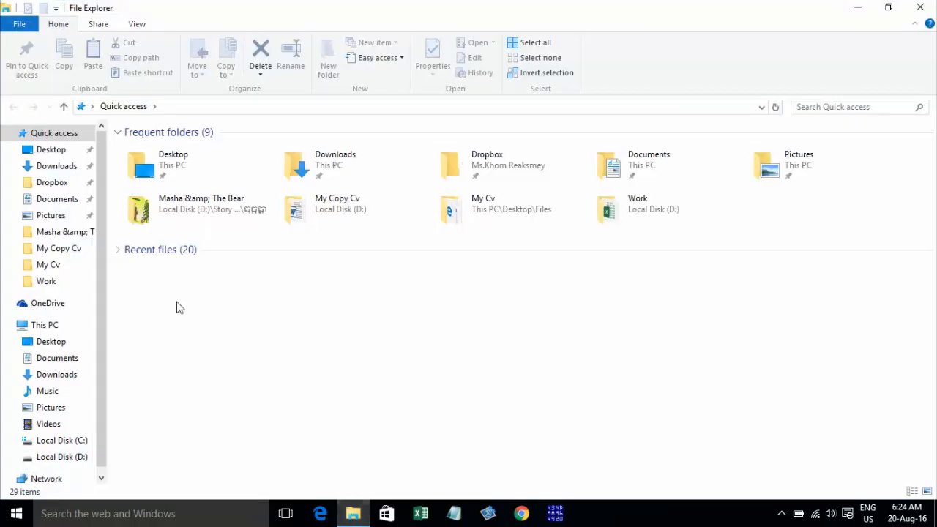
mouse_move(109, 343)
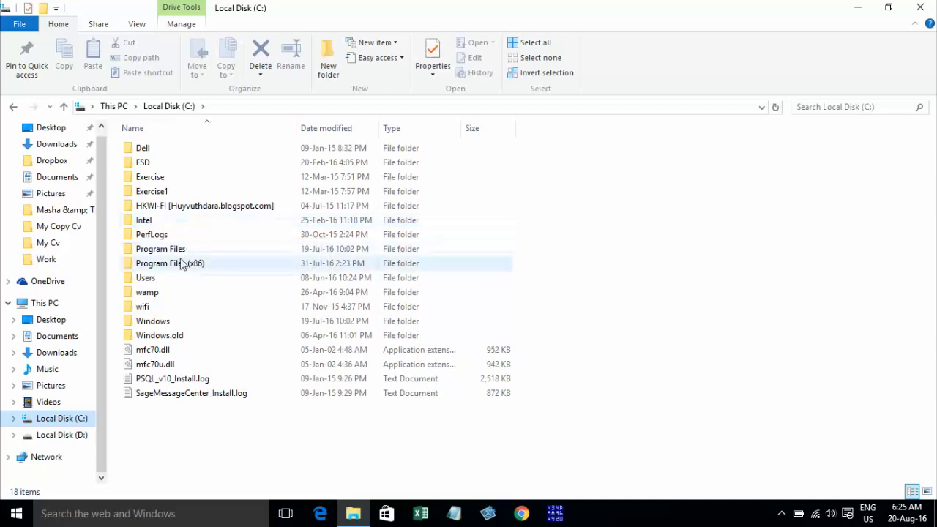
mouse_move(183, 321)
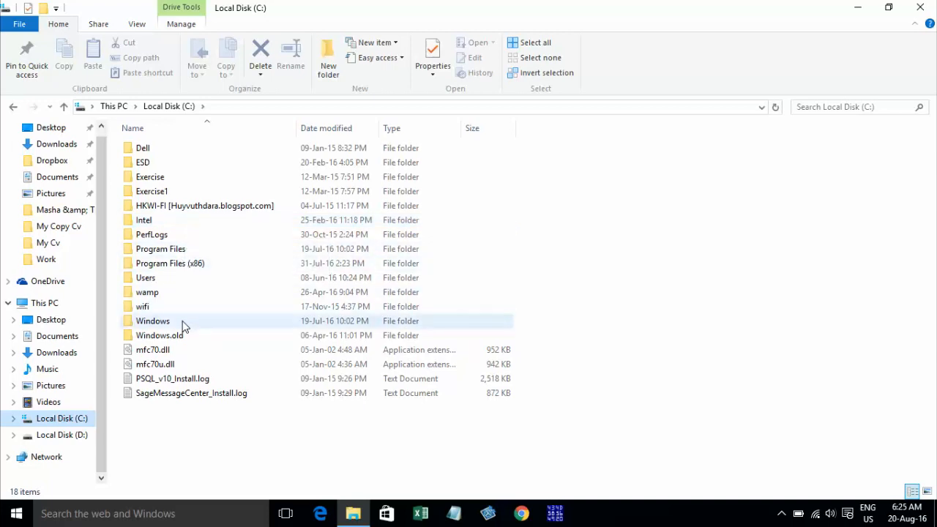
mouse_move(173, 322)
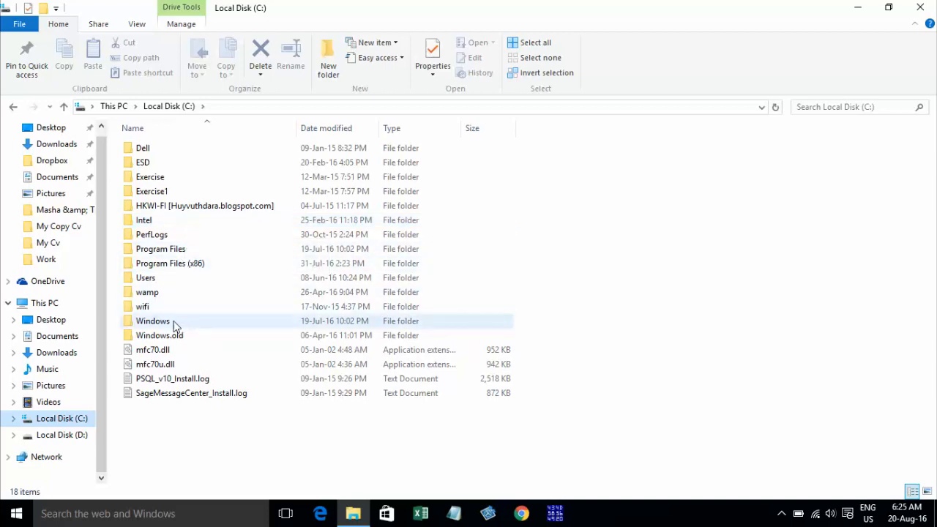
mouse_move(170, 322)
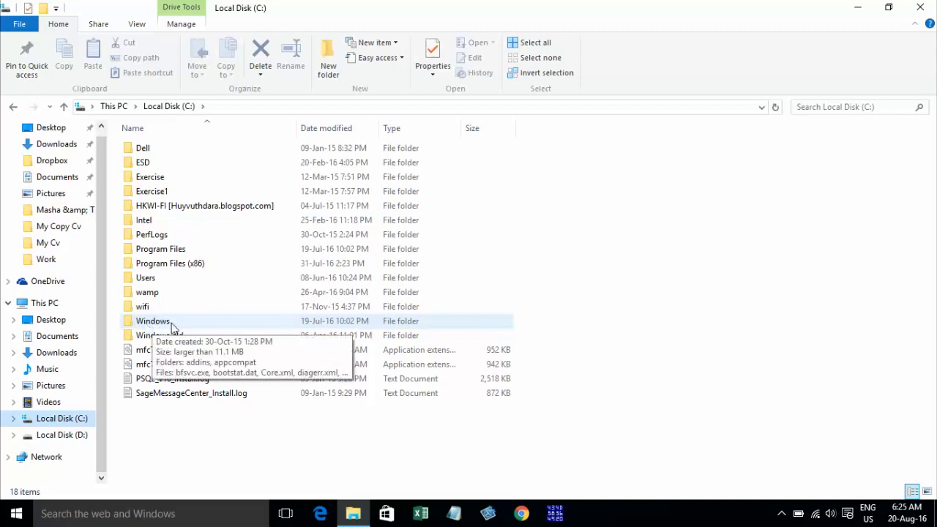
click(152, 320)
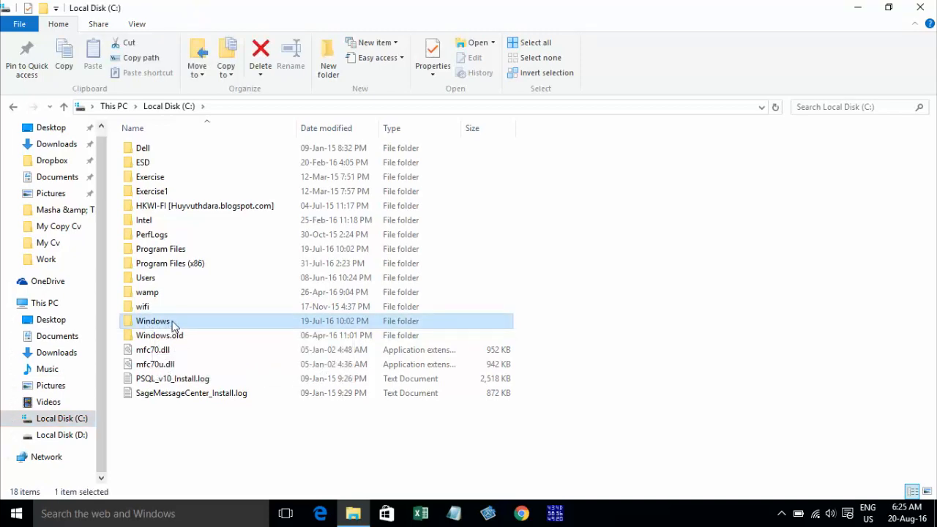
double_click(152, 320)
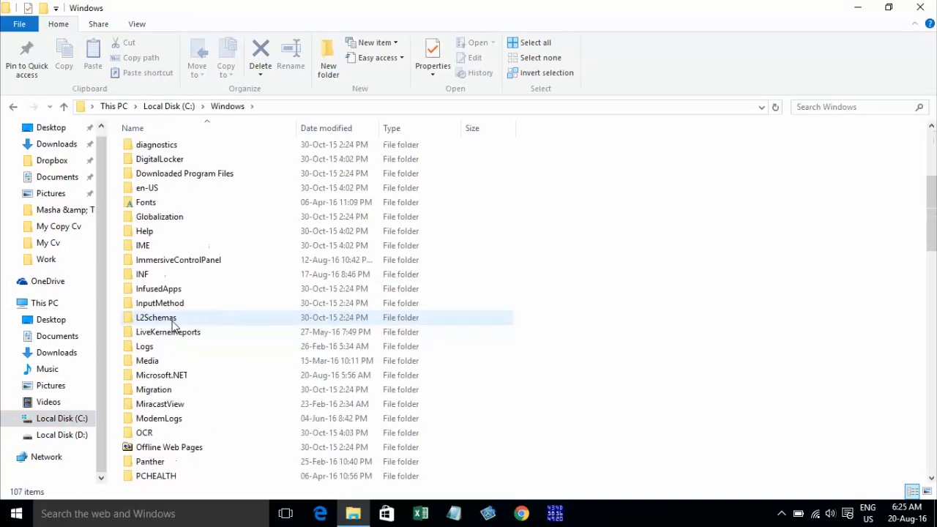
scroll(down, 3)
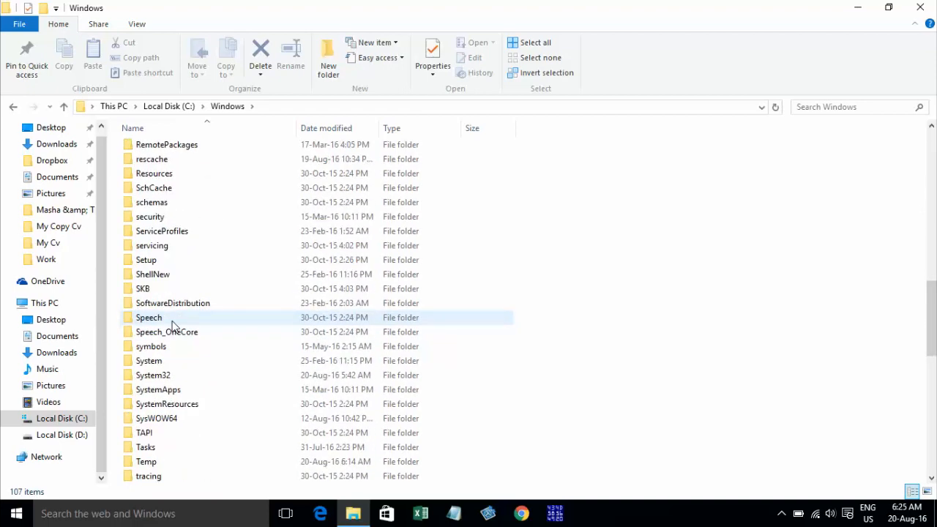
click(152, 375)
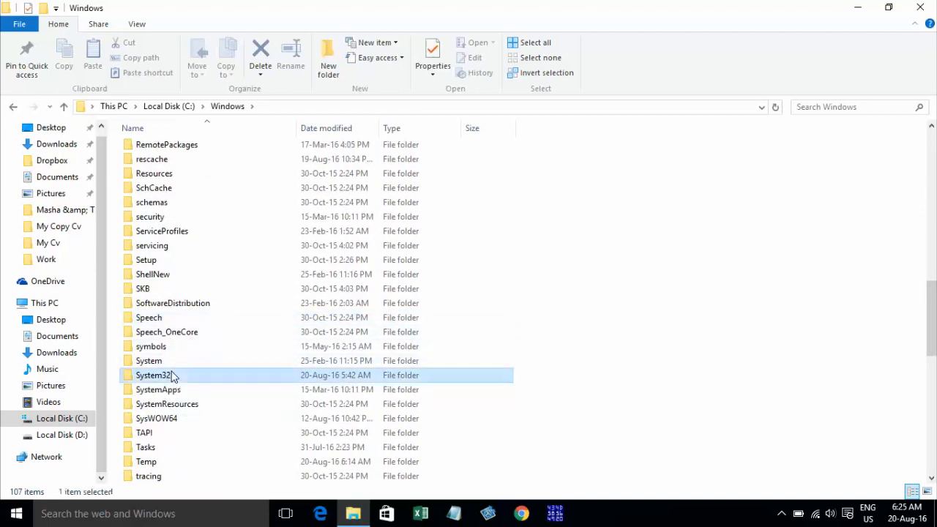
double_click(153, 375)
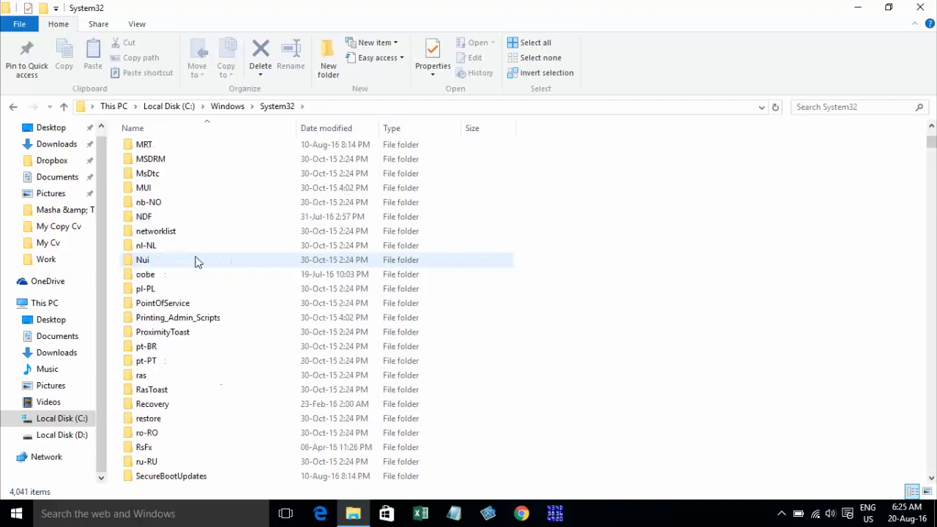
scroll(down, 3)
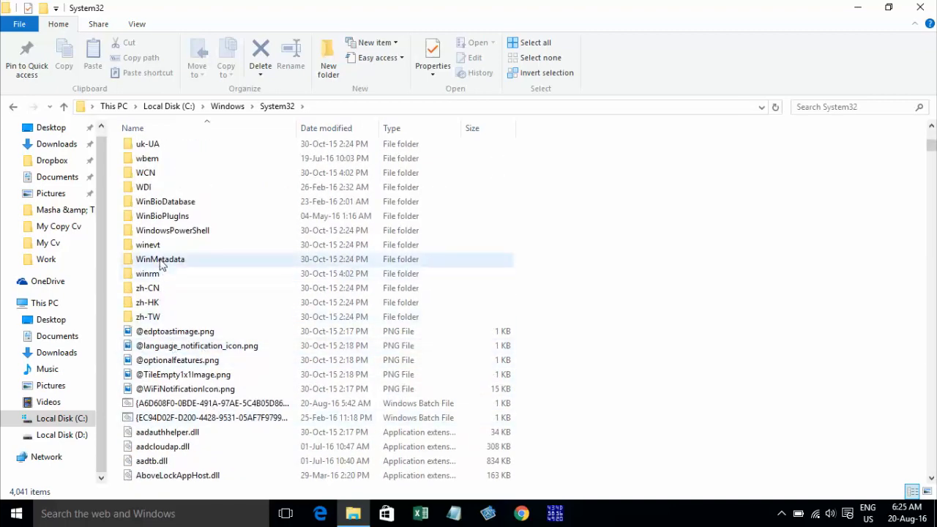
click(172, 230)
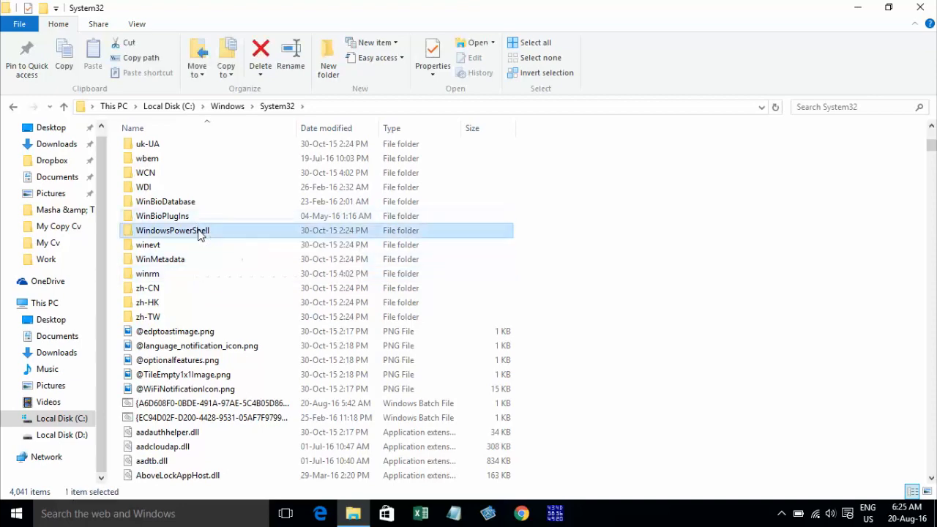
double_click(173, 230)
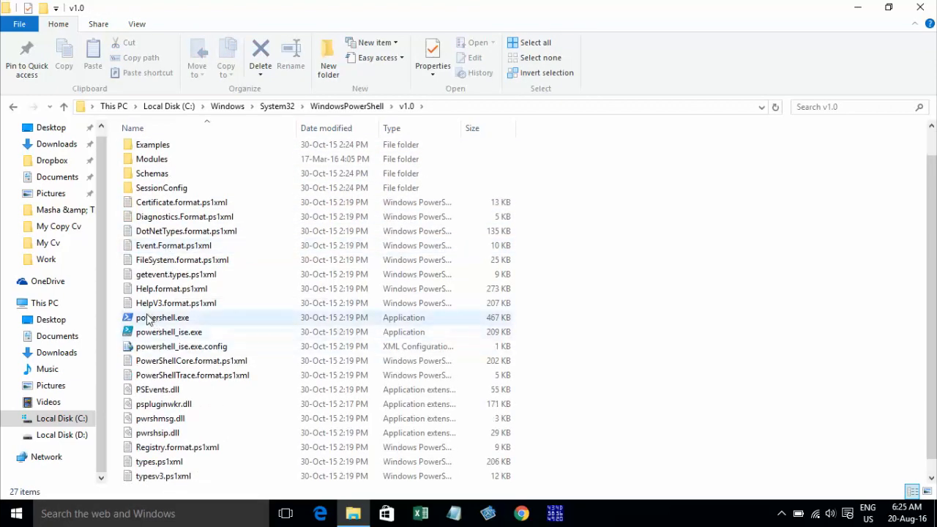
mouse_move(146, 318)
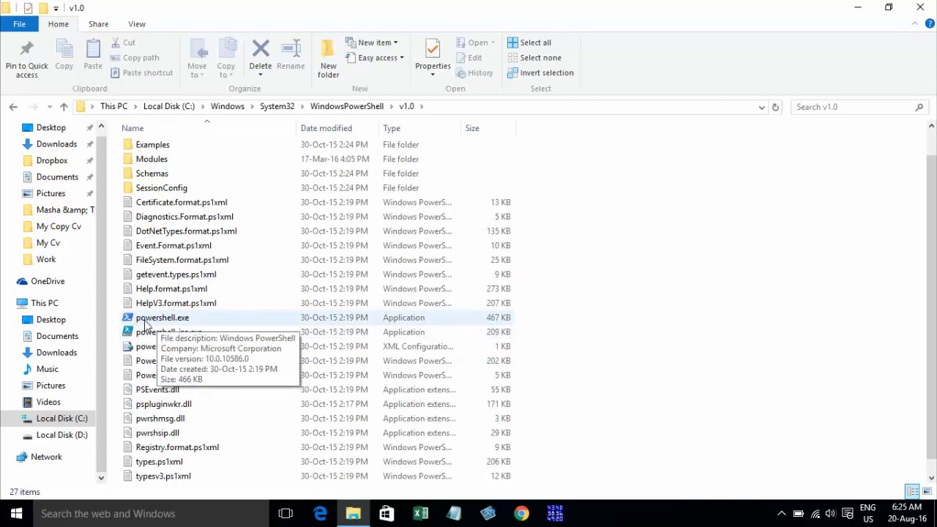
mouse_move(193, 322)
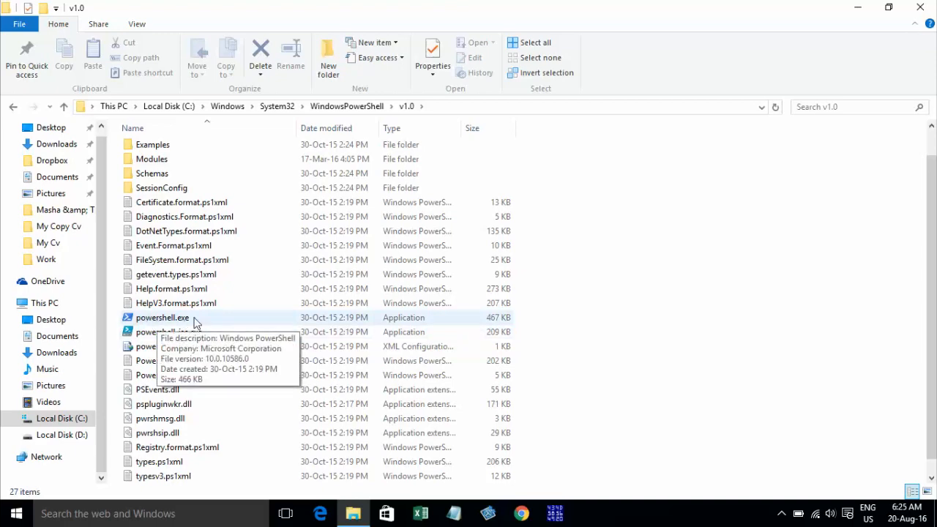
double_click(161, 318)
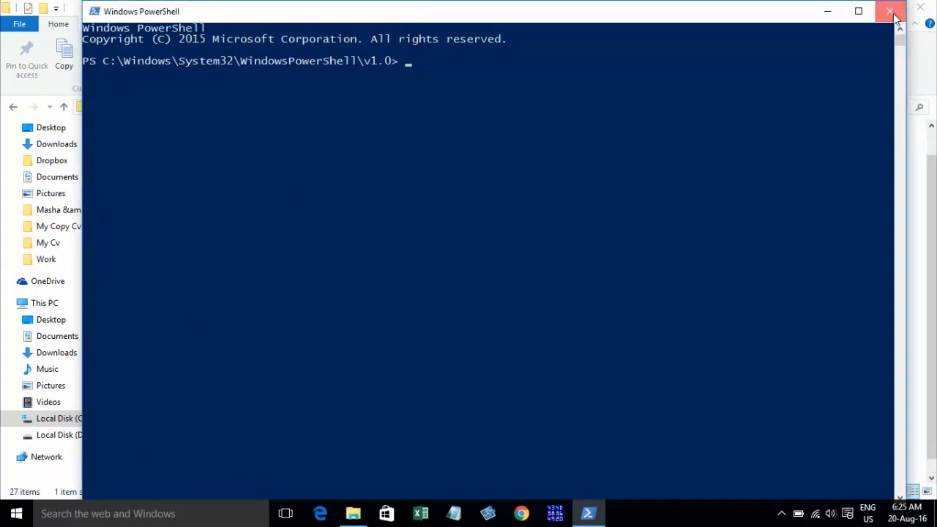
click(890, 12)
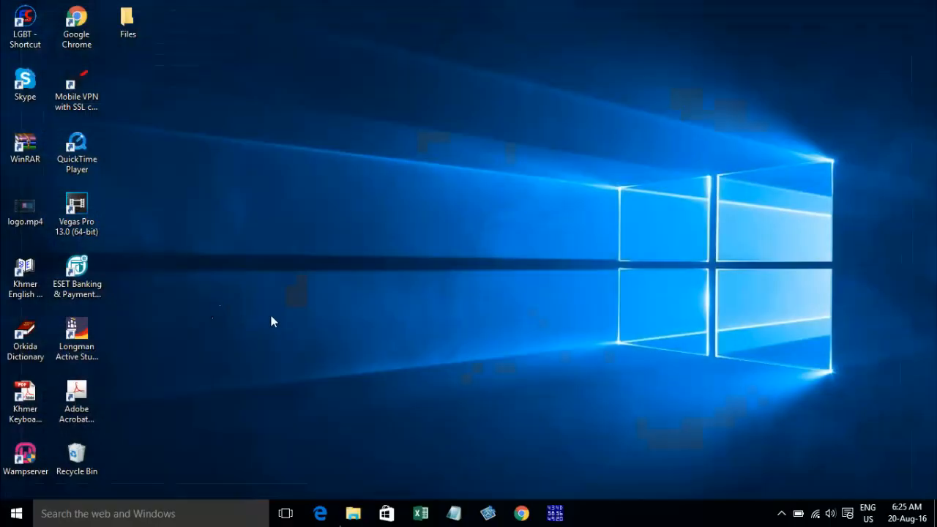
mouse_move(144, 320)
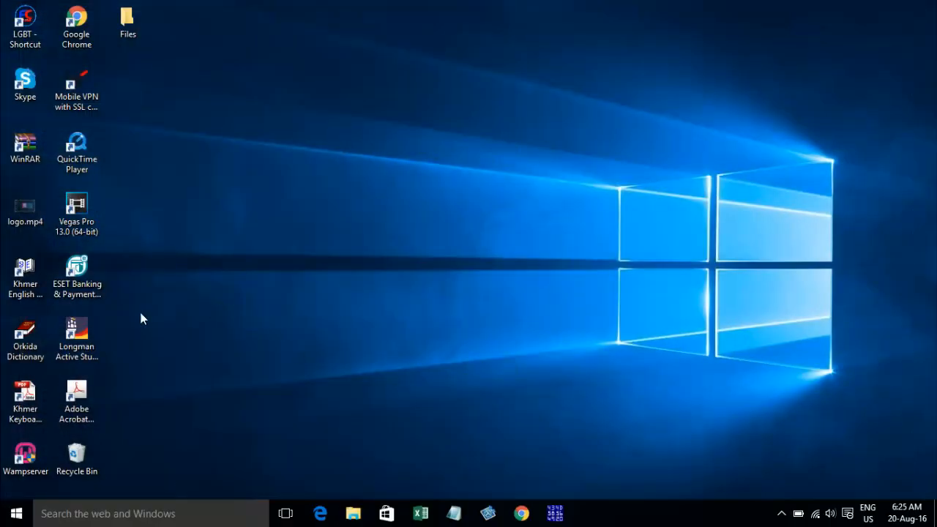
click(76, 457)
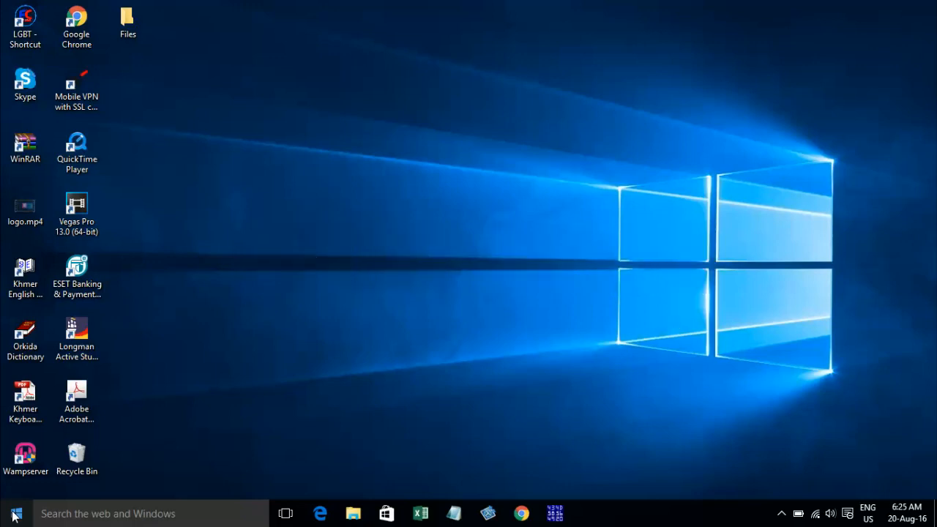
key(Win+r)
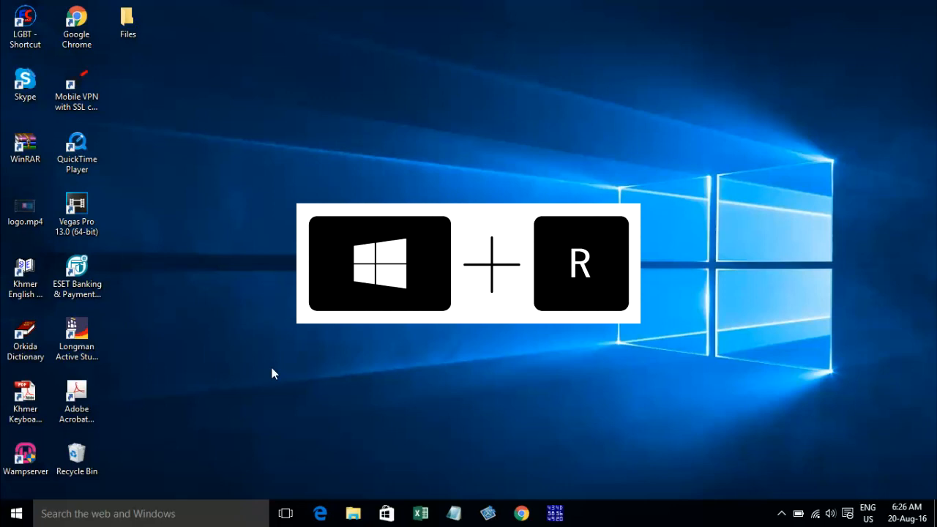
key(Win+r)
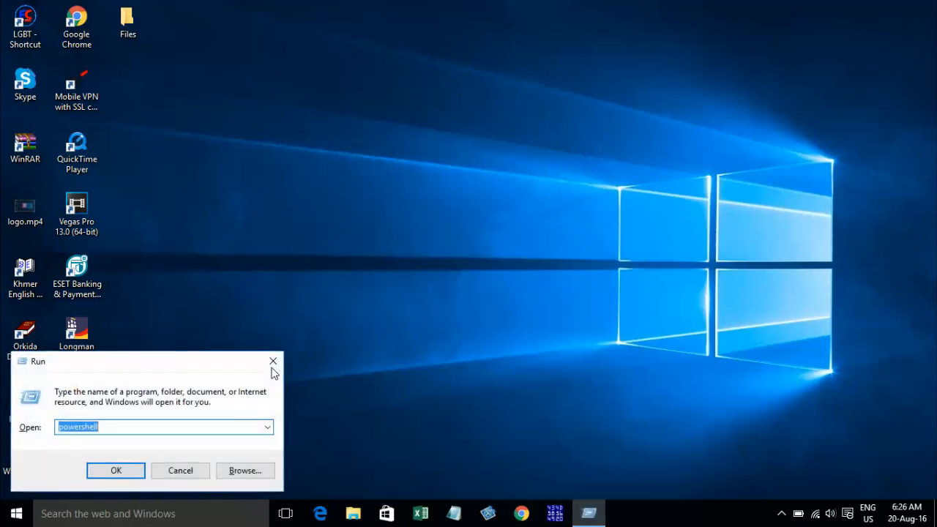
mouse_move(60, 365)
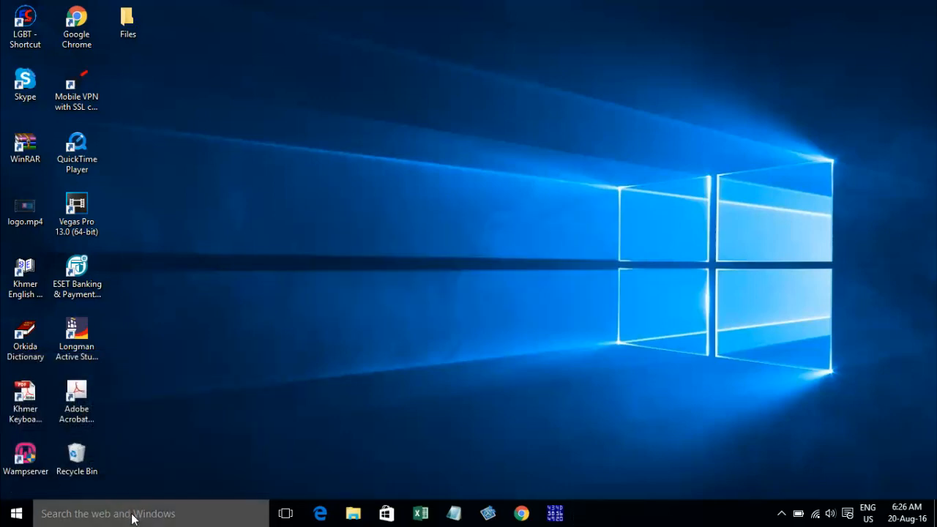
text(Run)
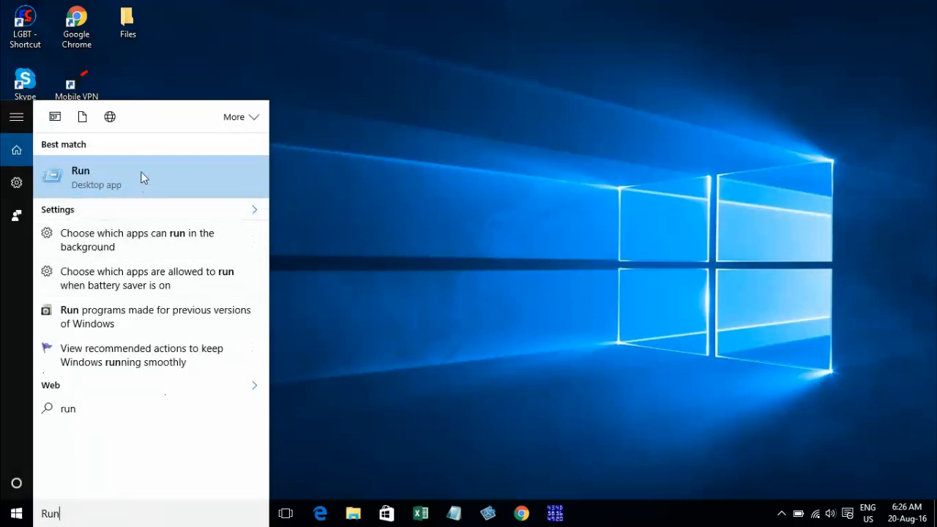
click(81, 177)
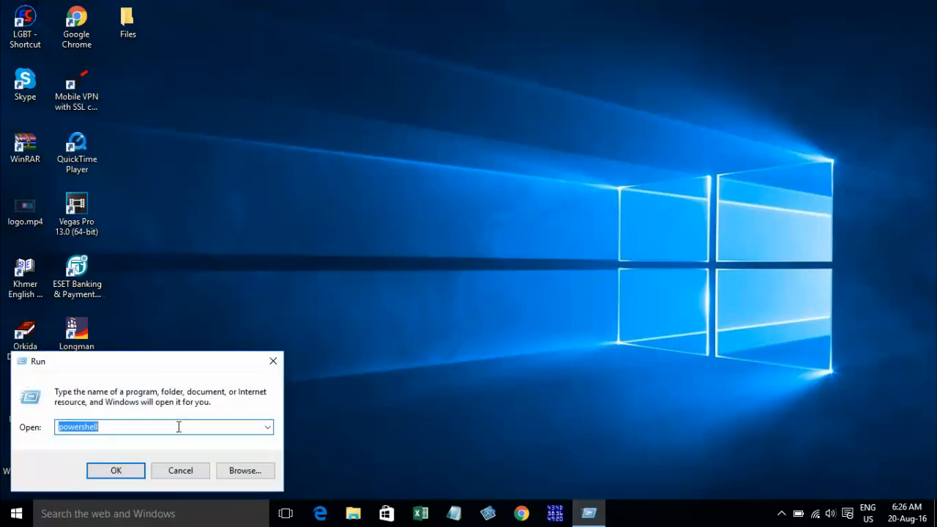
click(124, 428)
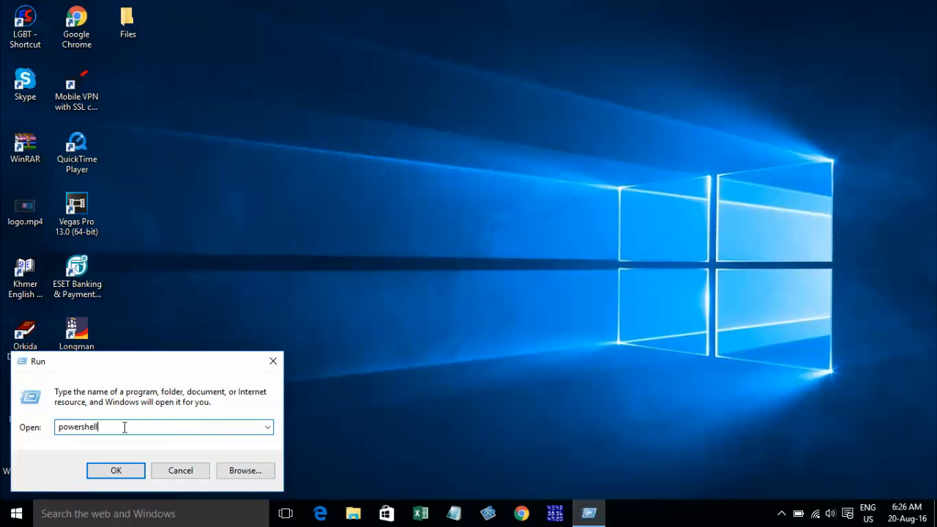
mouse_move(181, 436)
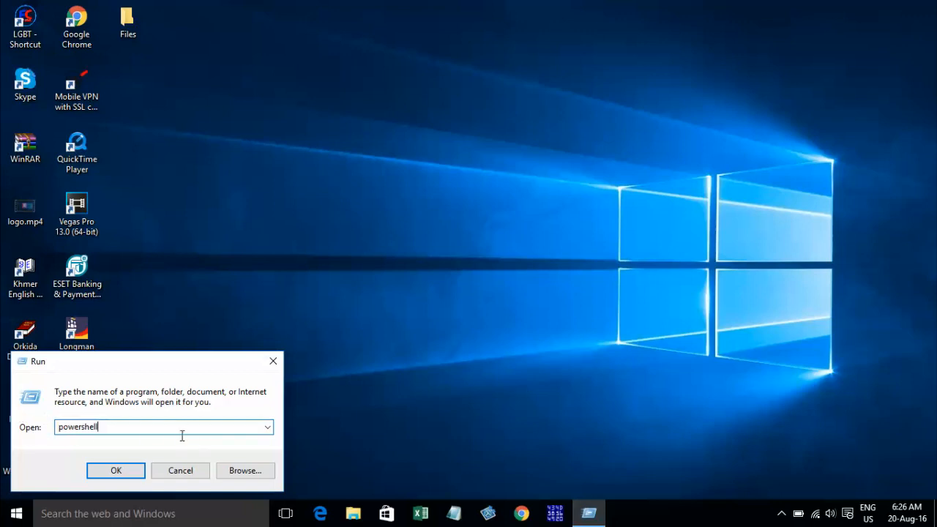
click(115, 470)
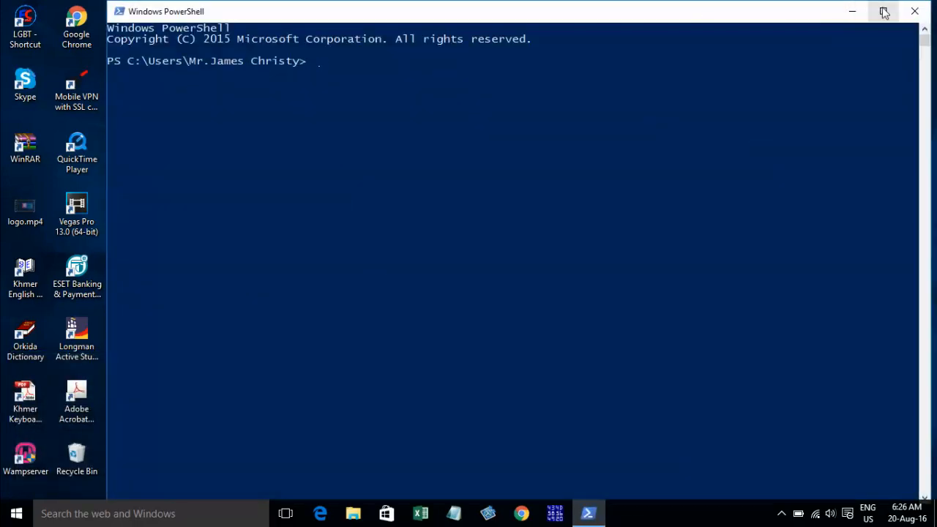
mouse_move(913, 11)
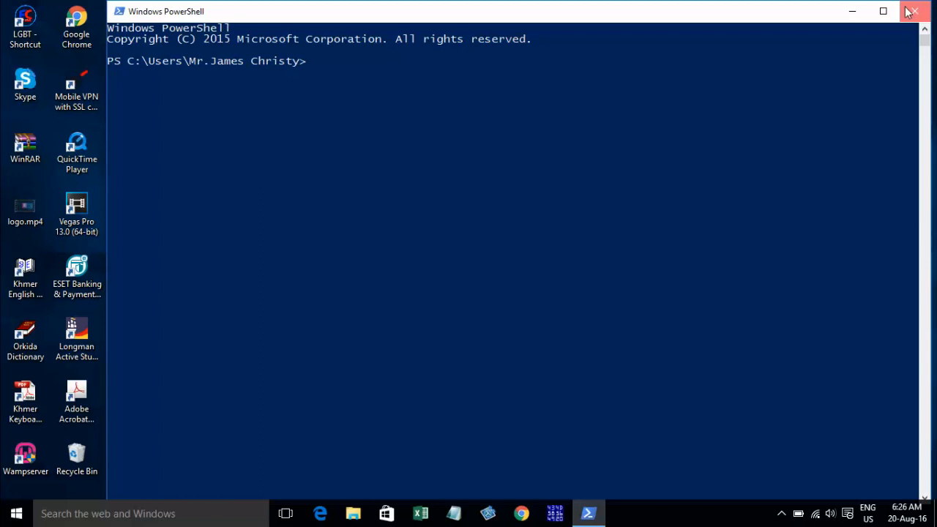
click(920, 12)
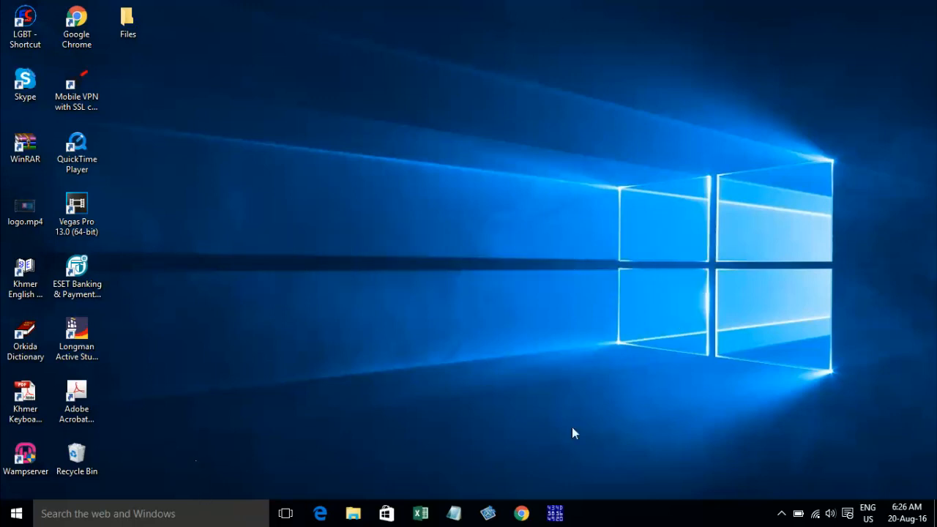
mouse_move(621, 503)
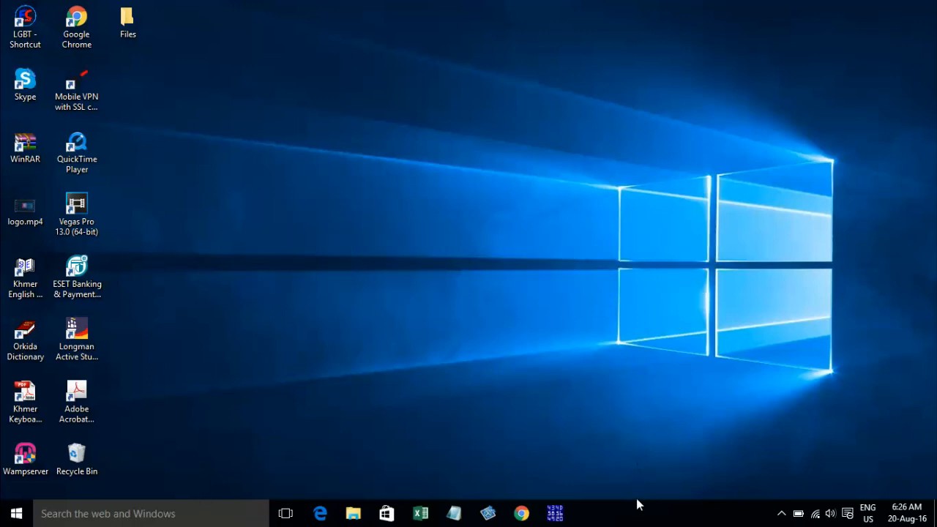
- Start Task Manager from the taskbar right-click menu
right_click(639, 503)
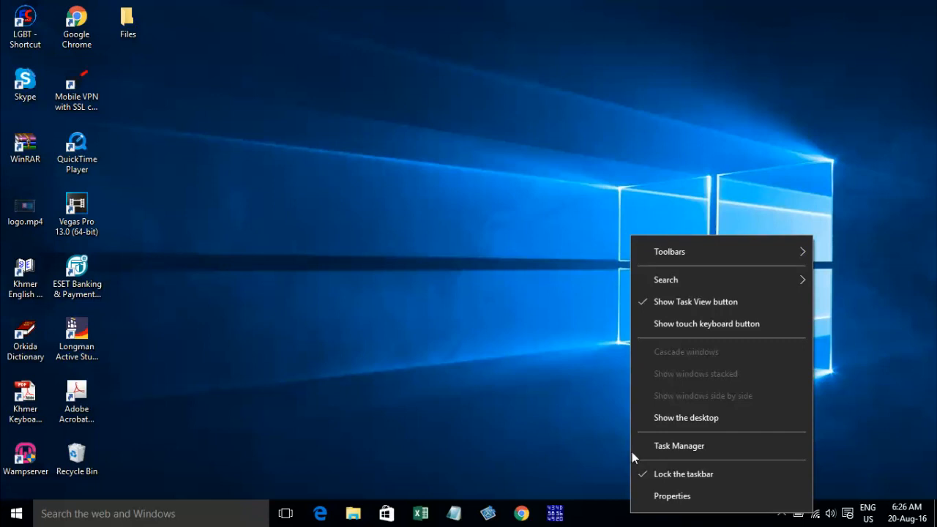
mouse_move(642, 451)
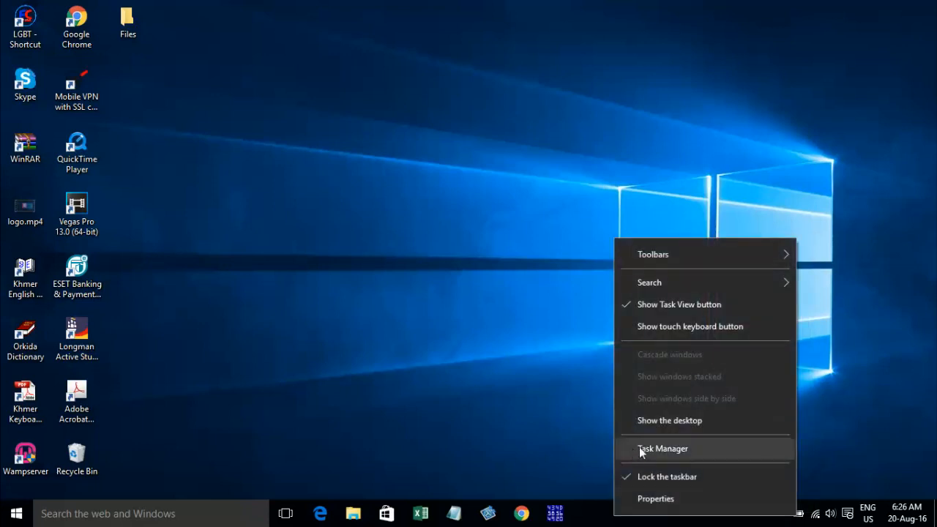
mouse_move(638, 458)
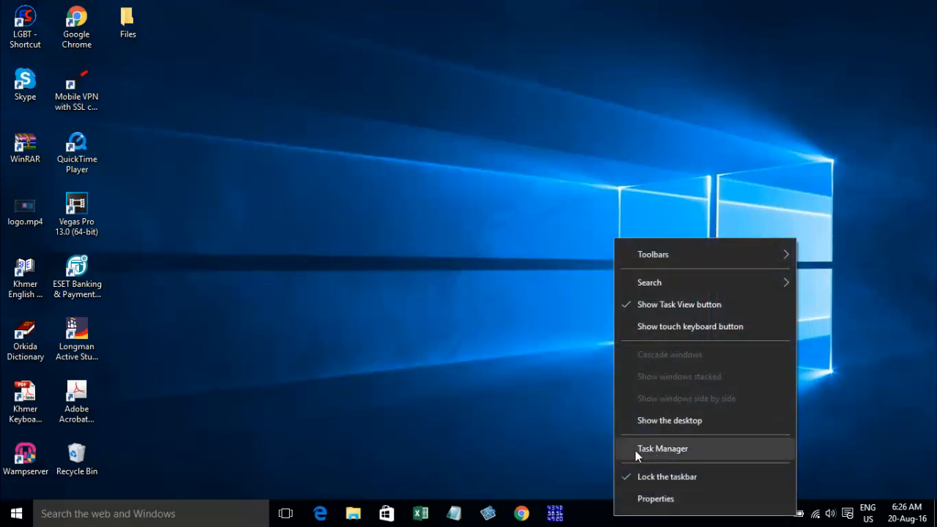
mouse_move(671, 448)
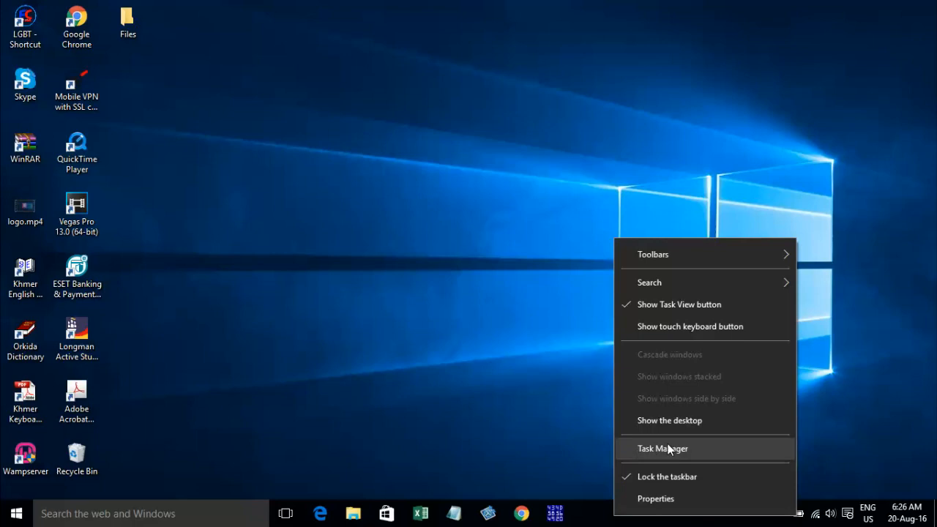
click(664, 448)
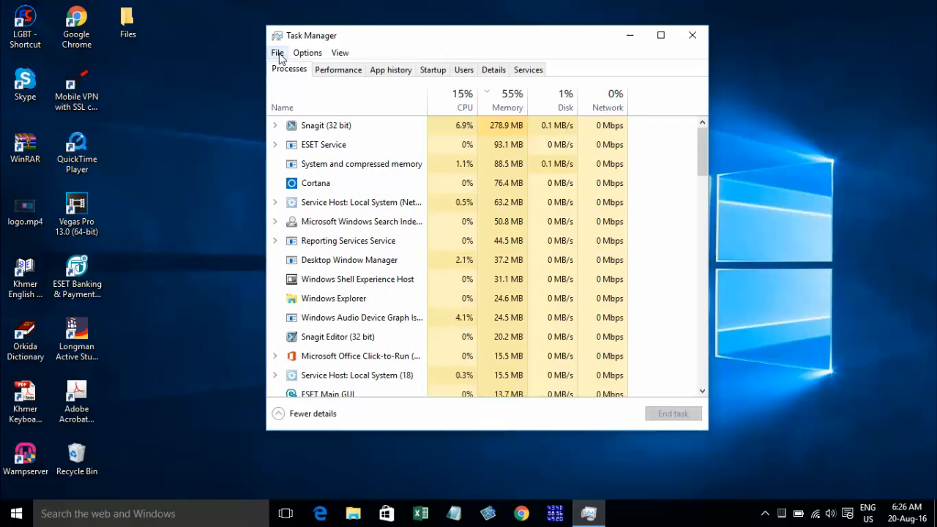
- Run 'powershell' as a new task from Task Manager's File menu, then close its window
click(277, 53)
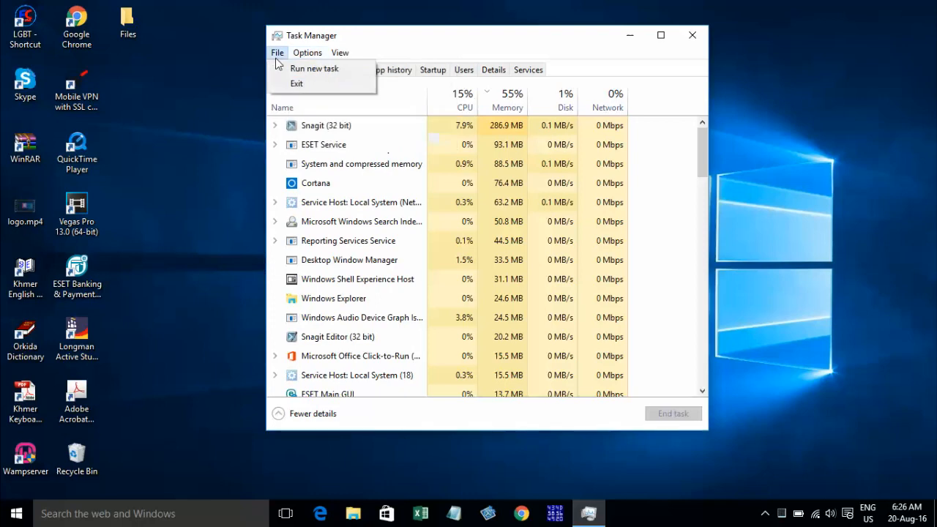
mouse_move(313, 68)
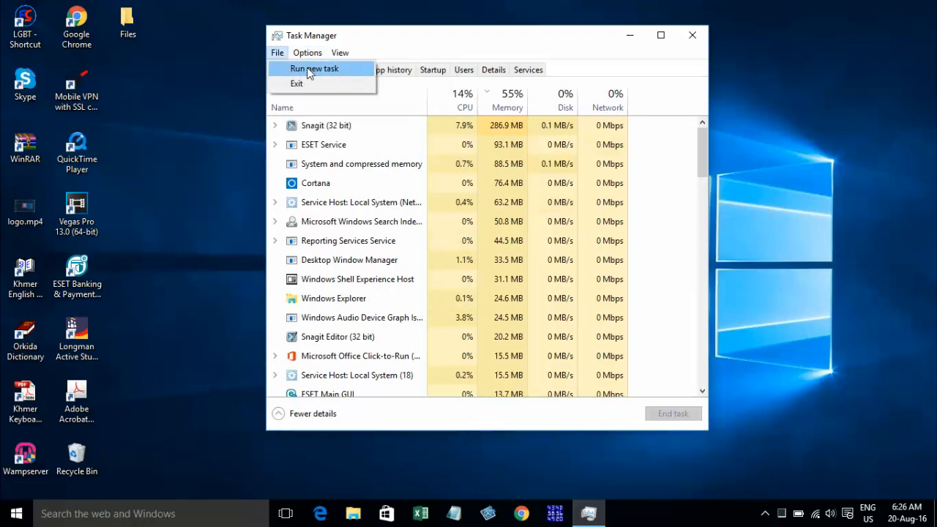
click(313, 69)
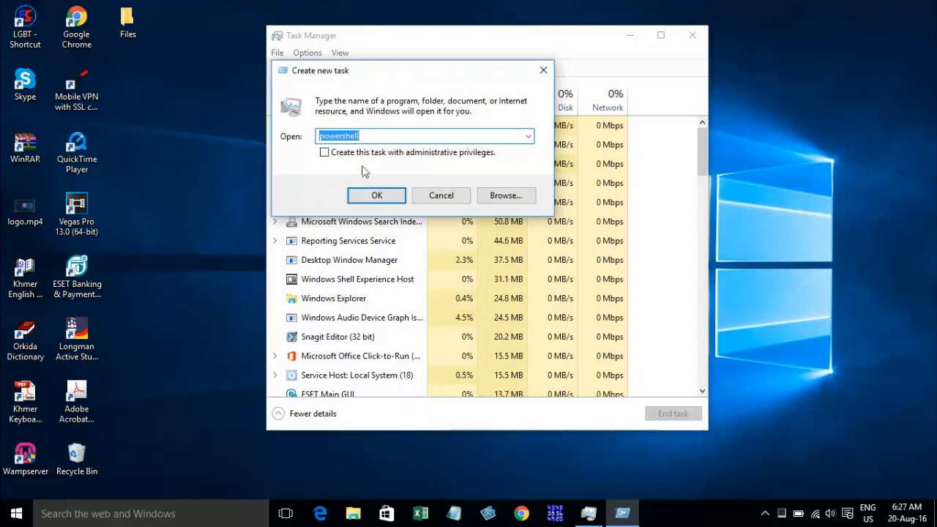
click(375, 196)
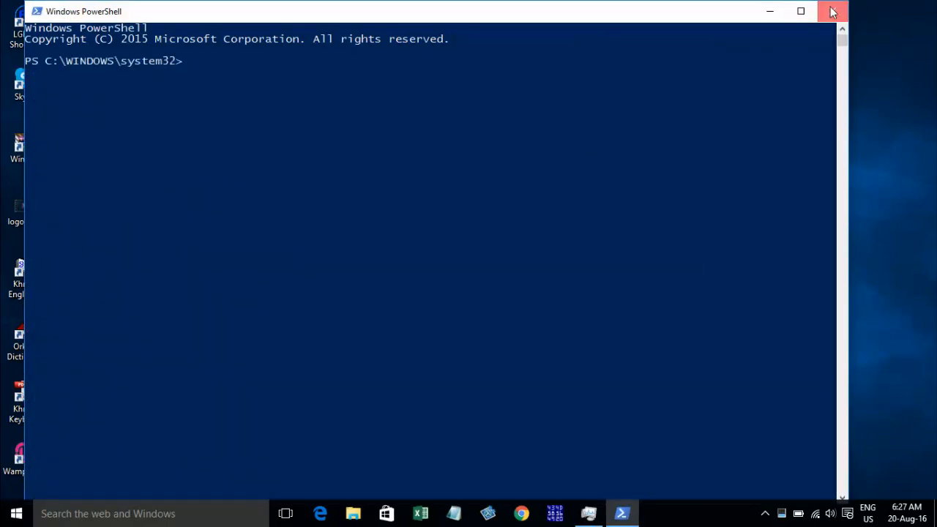
click(831, 12)
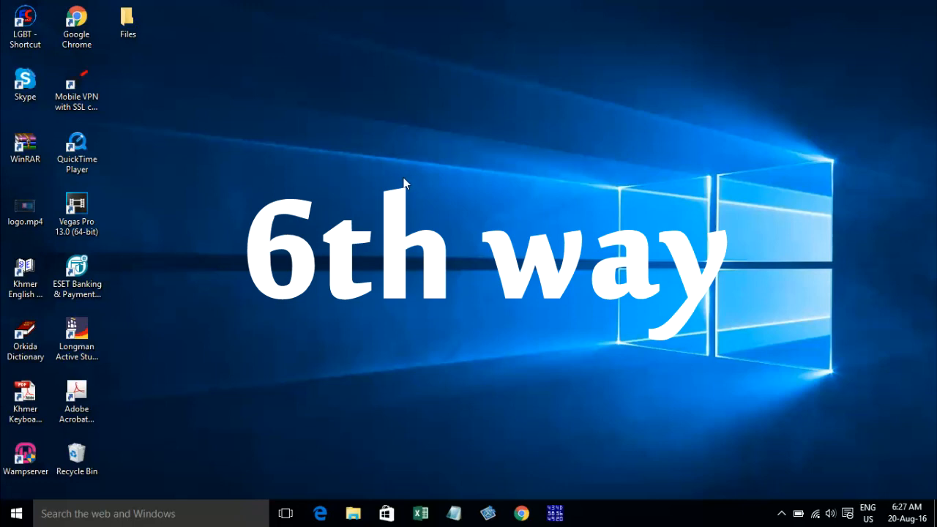
mouse_move(441, 319)
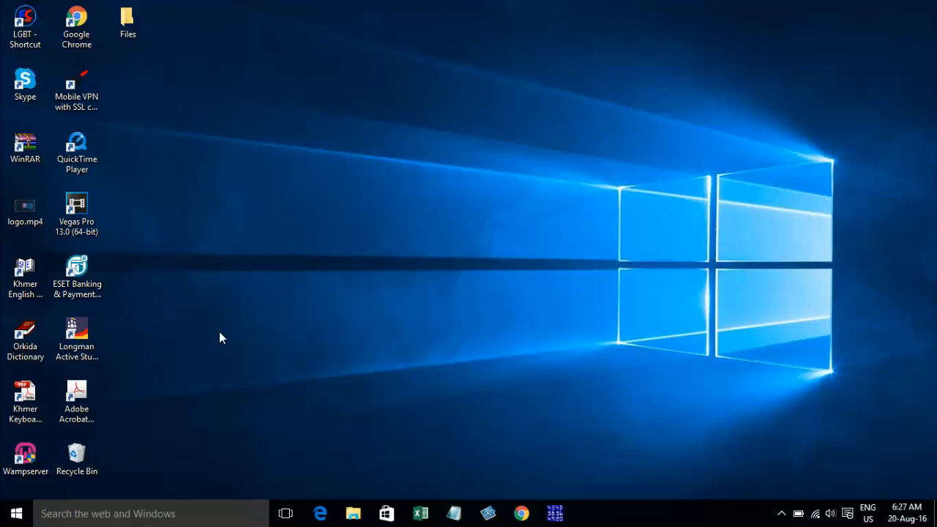
mouse_move(145, 372)
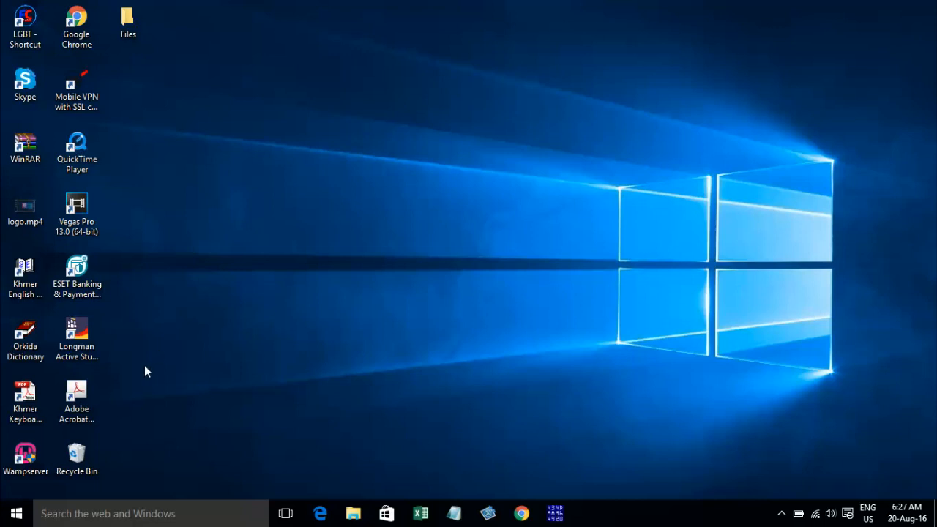
mouse_move(246, 421)
text(R)
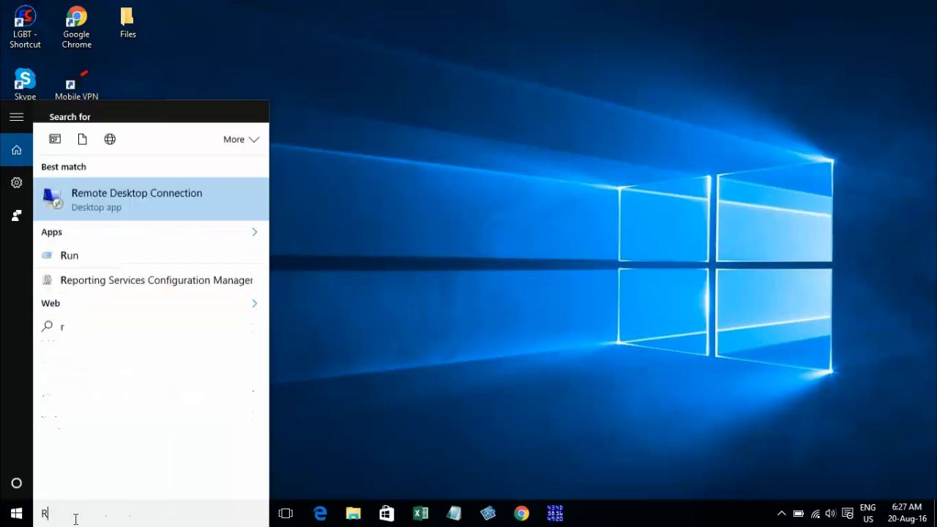
- Launch the Run app from search and run 'cmd' to get a Command Prompt window
text(un)
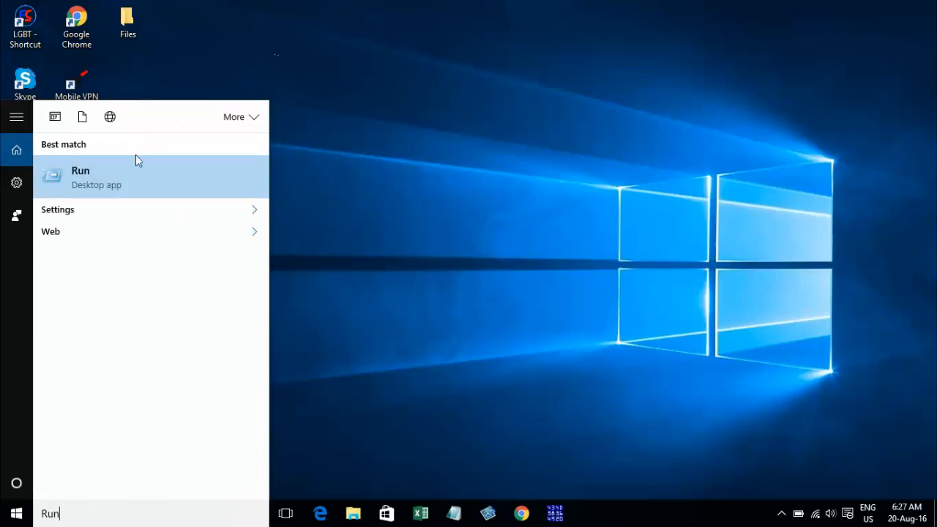
click(80, 177)
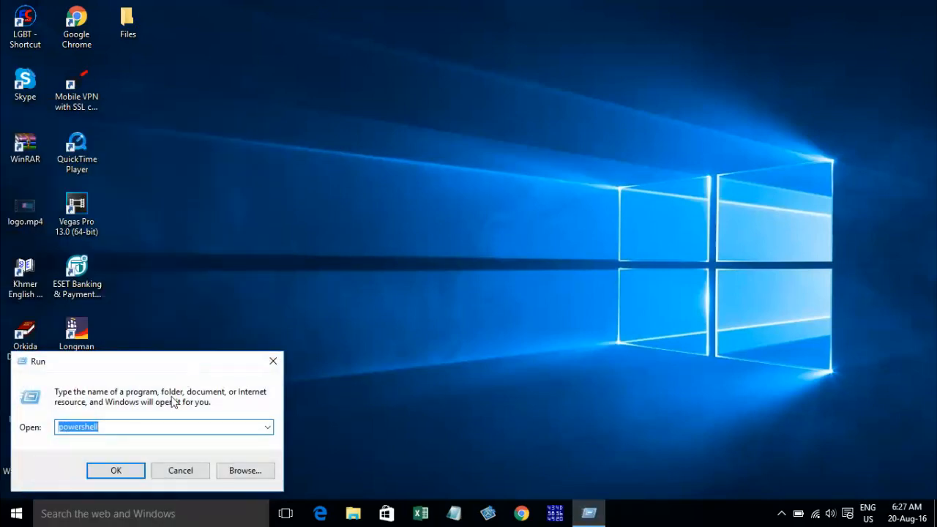
text(cmd)
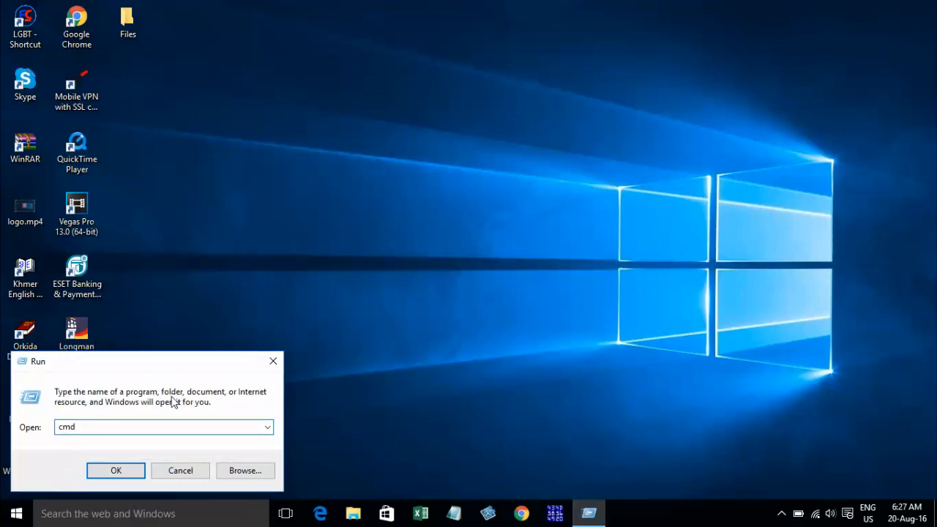
click(114, 470)
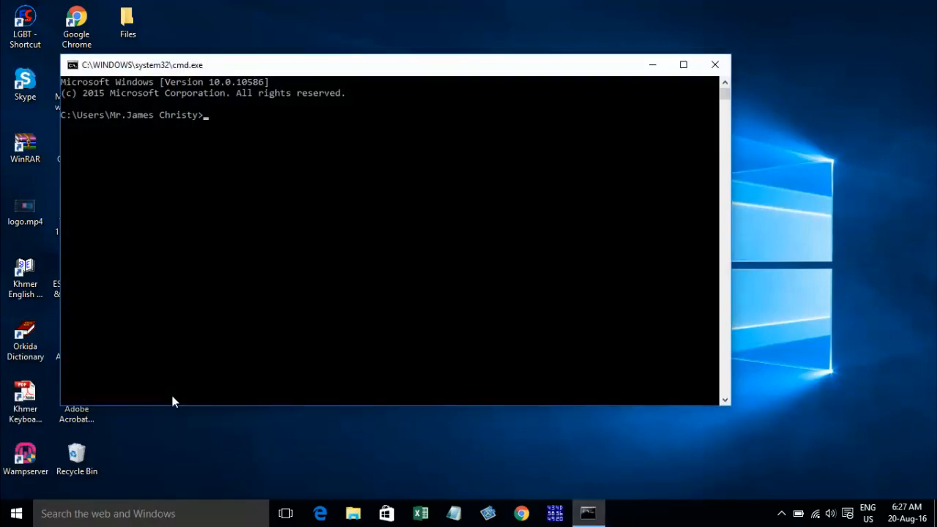
- Enter 'powershell' at the cmd prompt to start a PS session in the same console
text(pow)
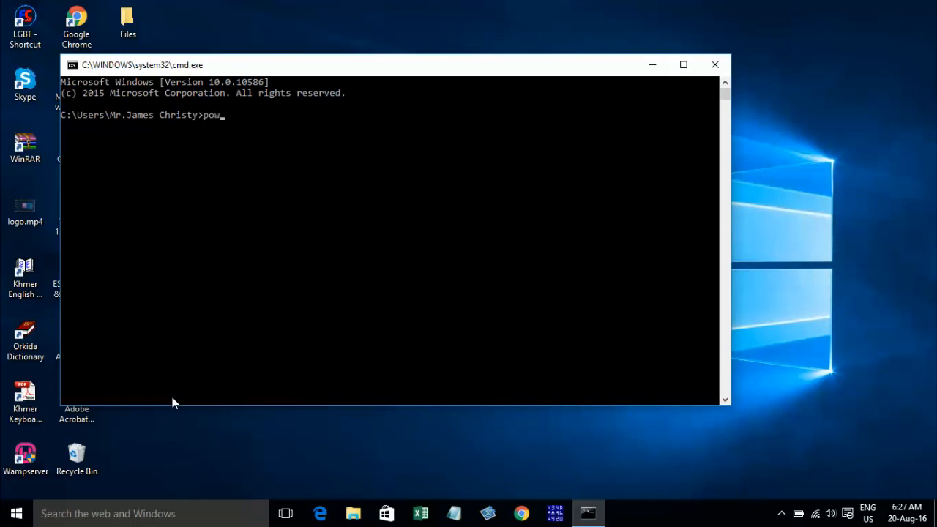
text(ershell)
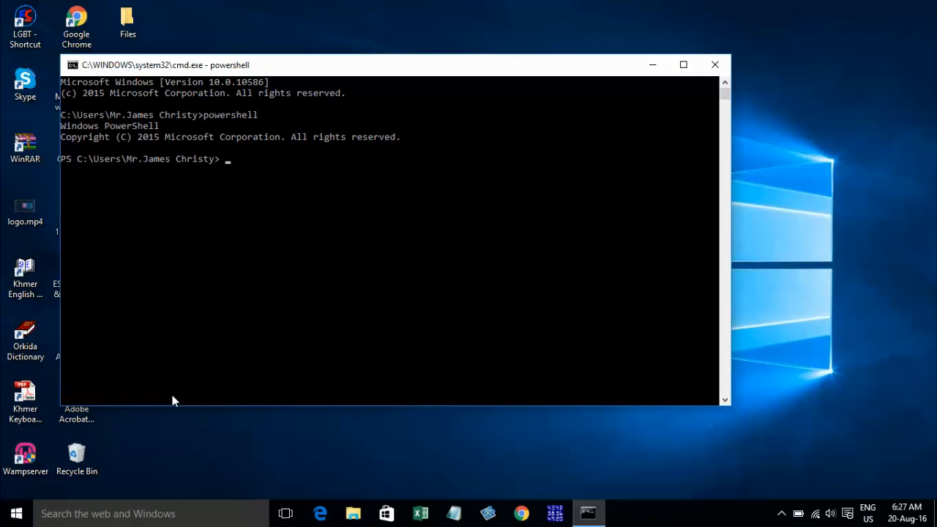
mouse_move(168, 410)
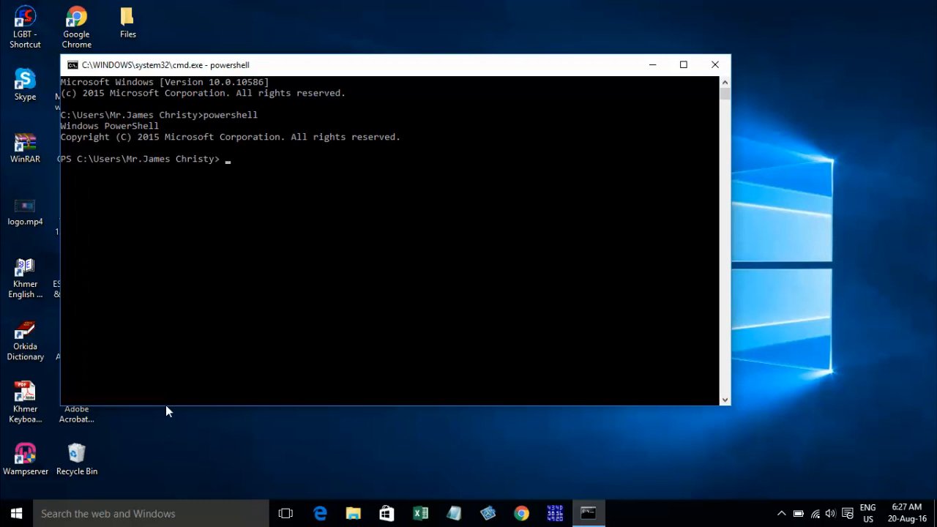
mouse_move(164, 407)
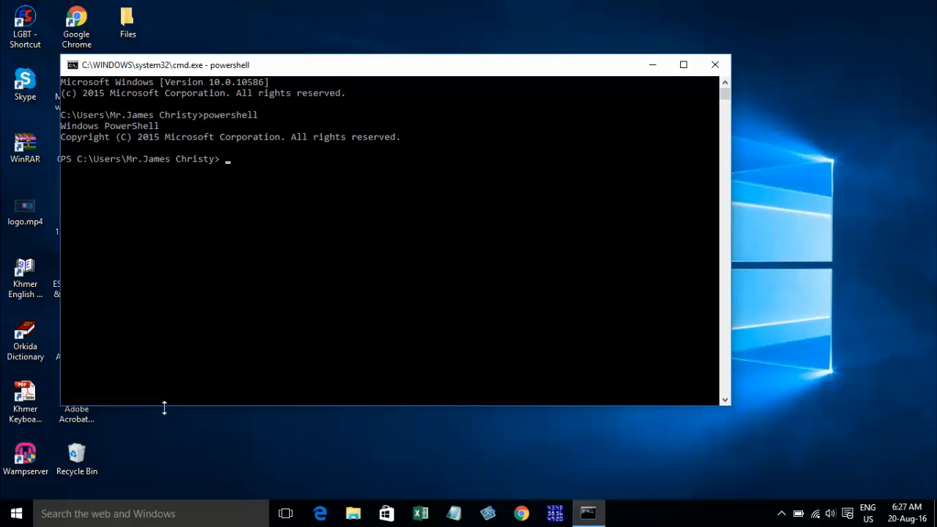